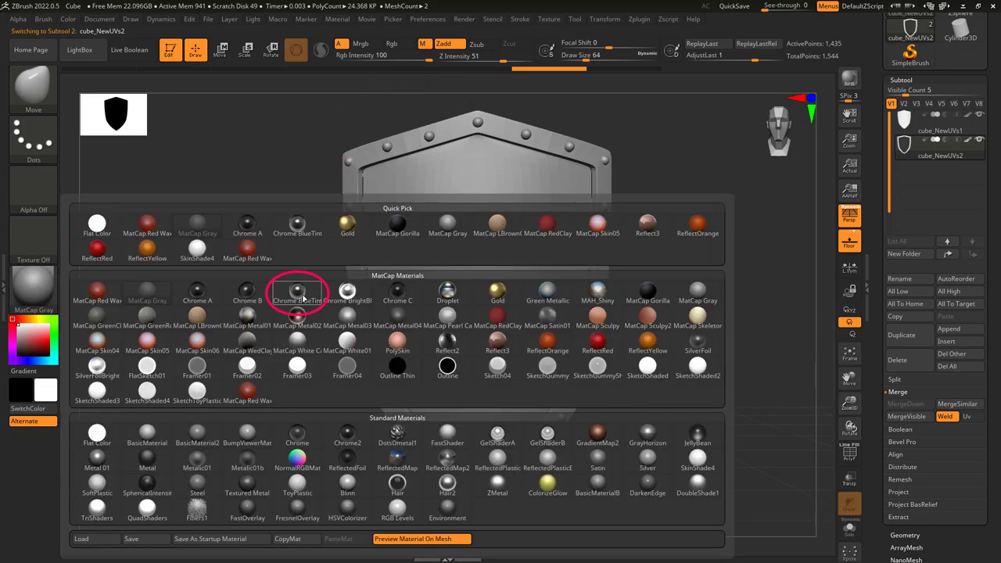
- Assign a Chrome MatCap to the shield frame and fill the inner panel with Gold
{"action": "left_click", "coordinate": [297, 292]}
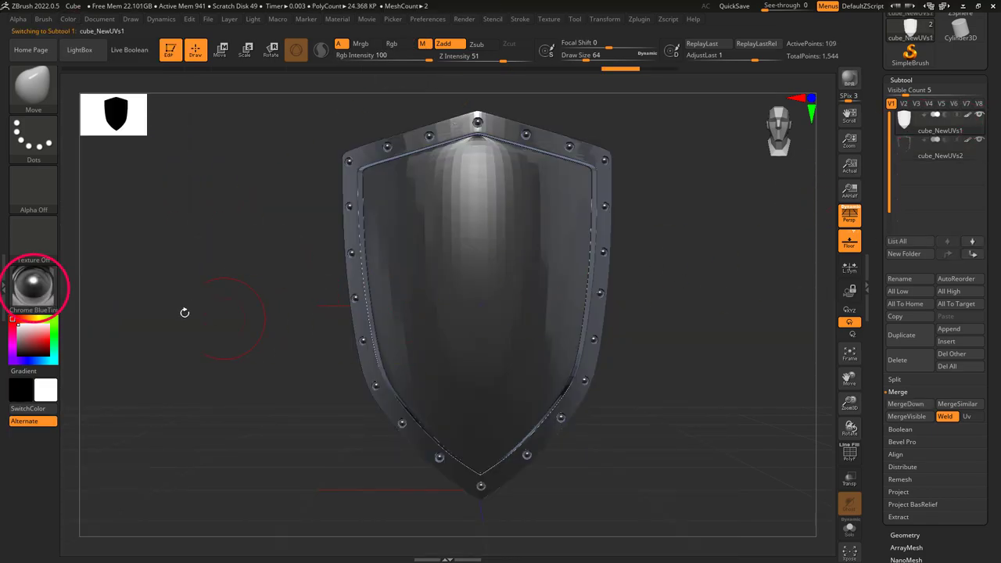
{"action": "left_click", "coordinate": [94, 241]}
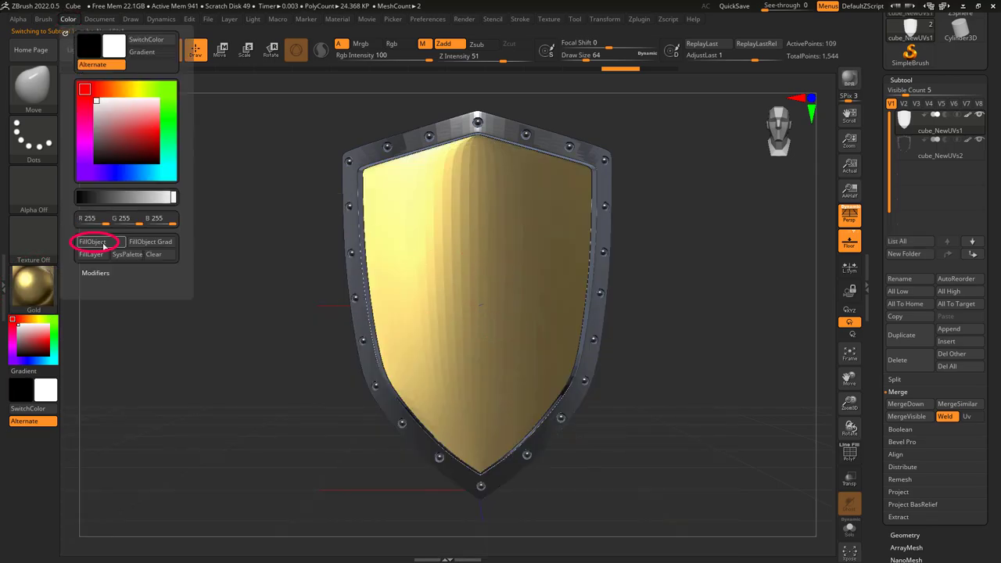